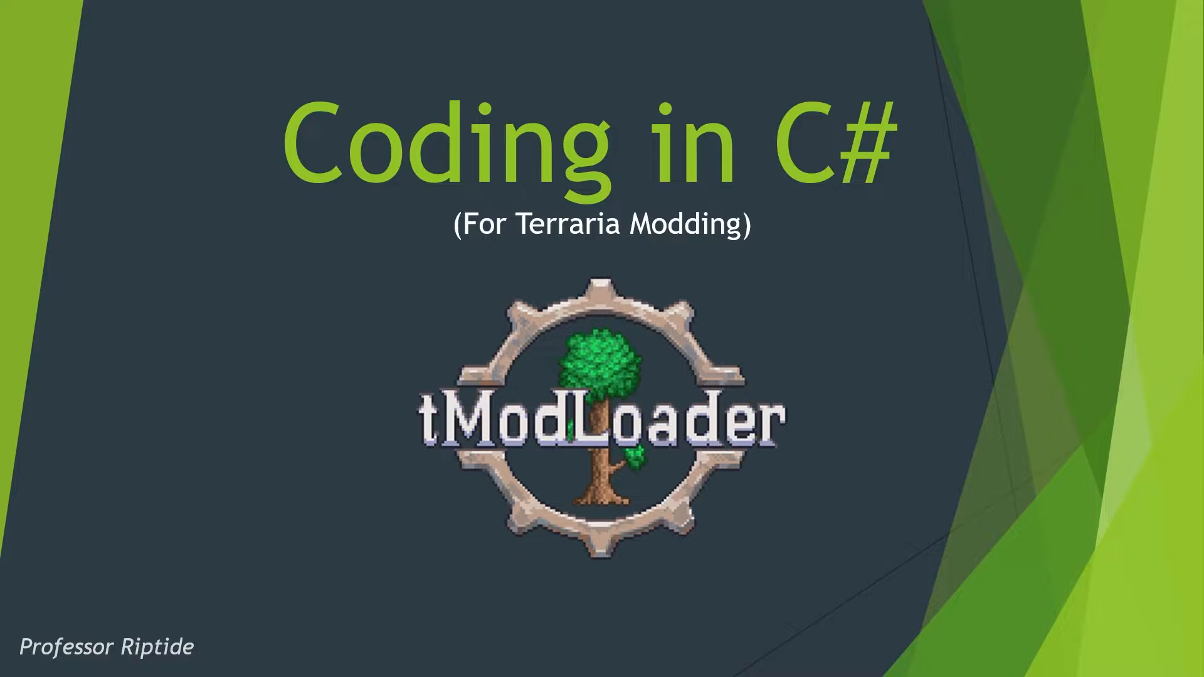
Advance from the C# tModLoader title slide to the Part 2 agenda slide
{"action": "key", "text": "Right"}
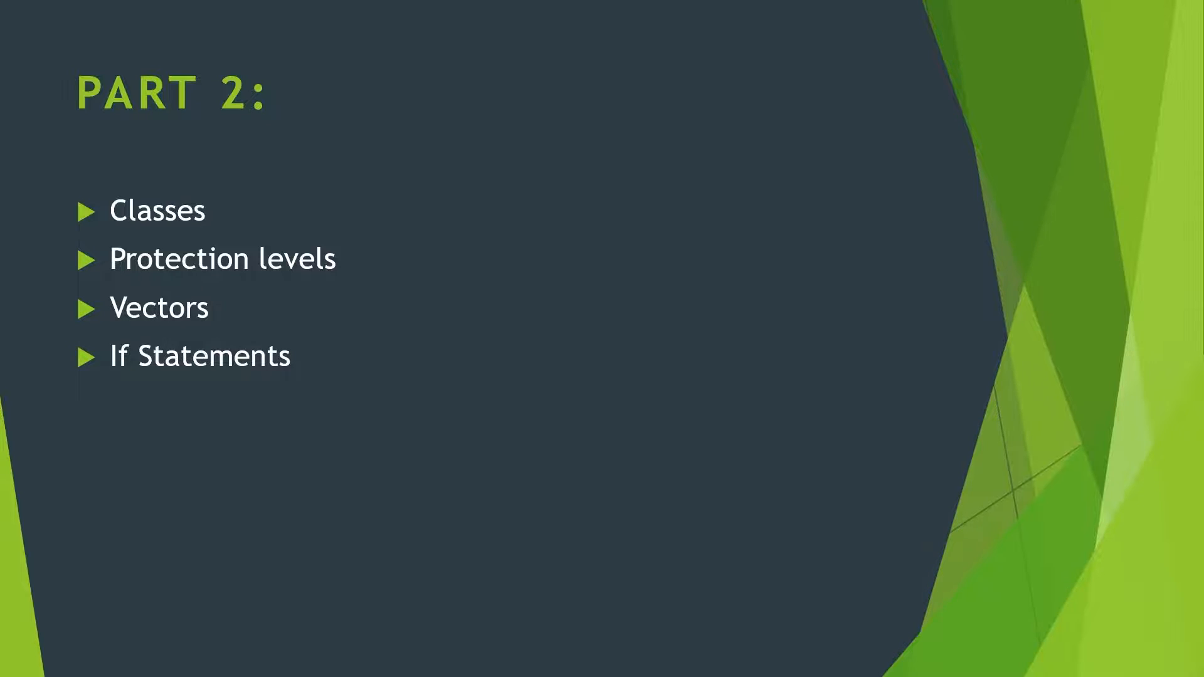
{"action": "key", "text": "Right"}
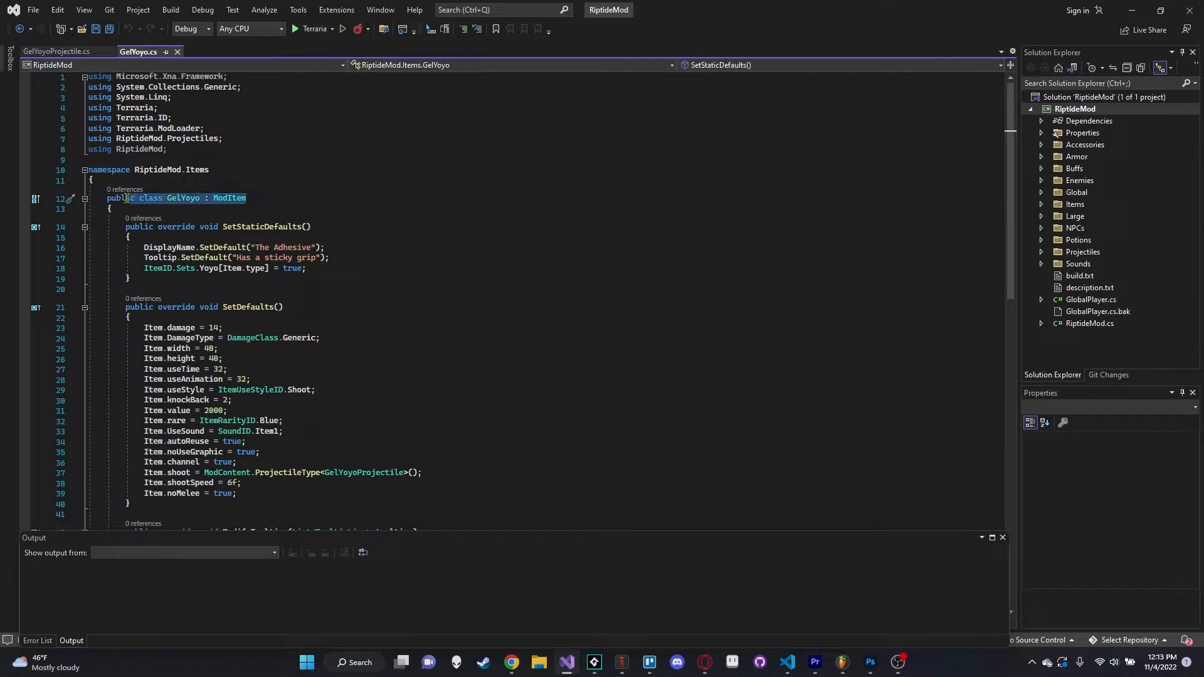
{"action": "mouse_move", "coordinate": [122, 189]}
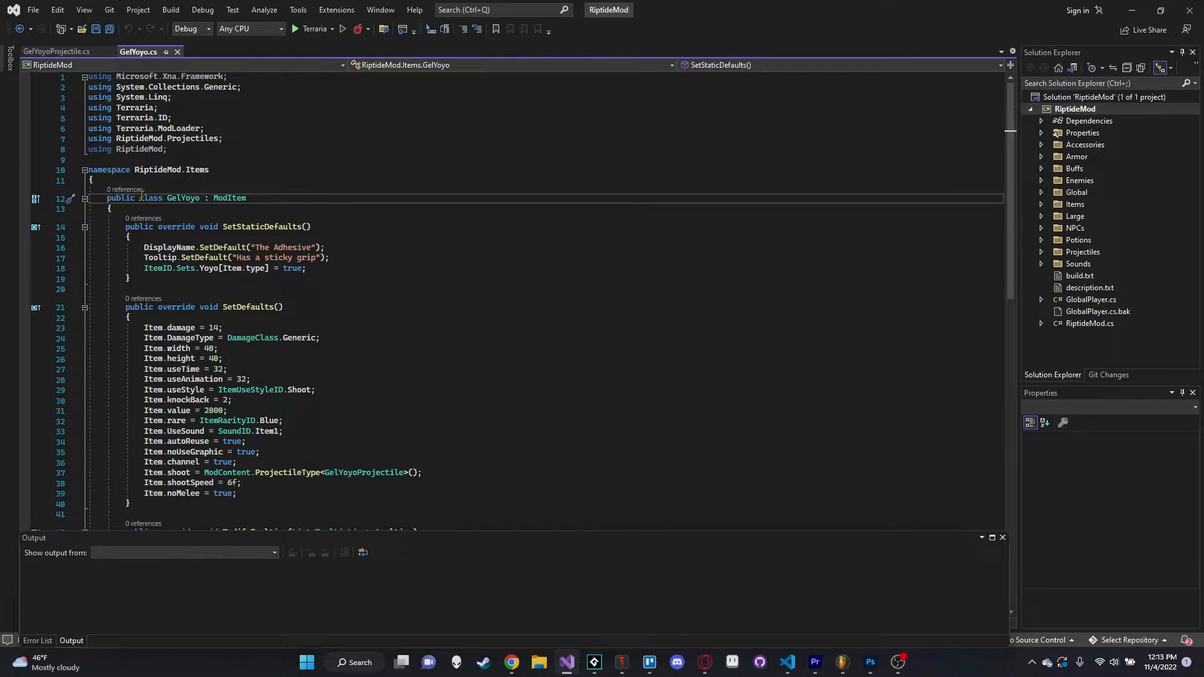
{"action": "mouse_move", "coordinate": [229, 198]}
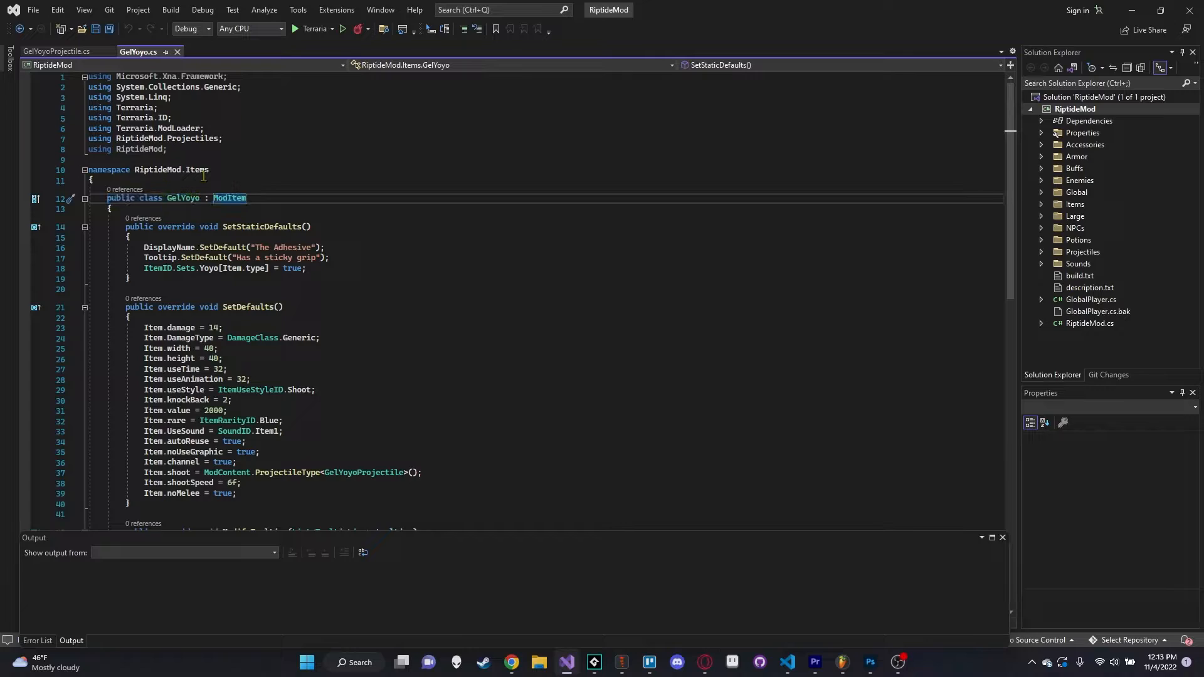
Highlight ModItem as GelYoyo's base class in GelYoyo.cs and scroll down the code
{"action": "double_click", "coordinate": [183, 198]}
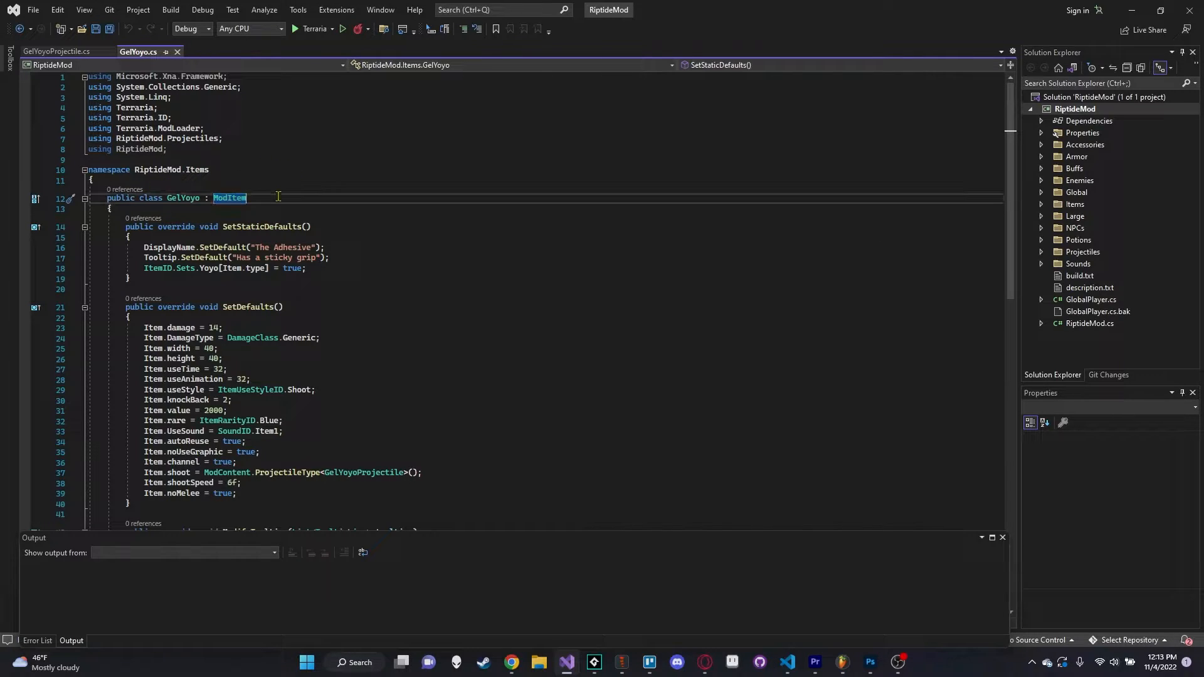
{"action": "scroll", "scroll_direction": "down", "scroll_amount": 3}
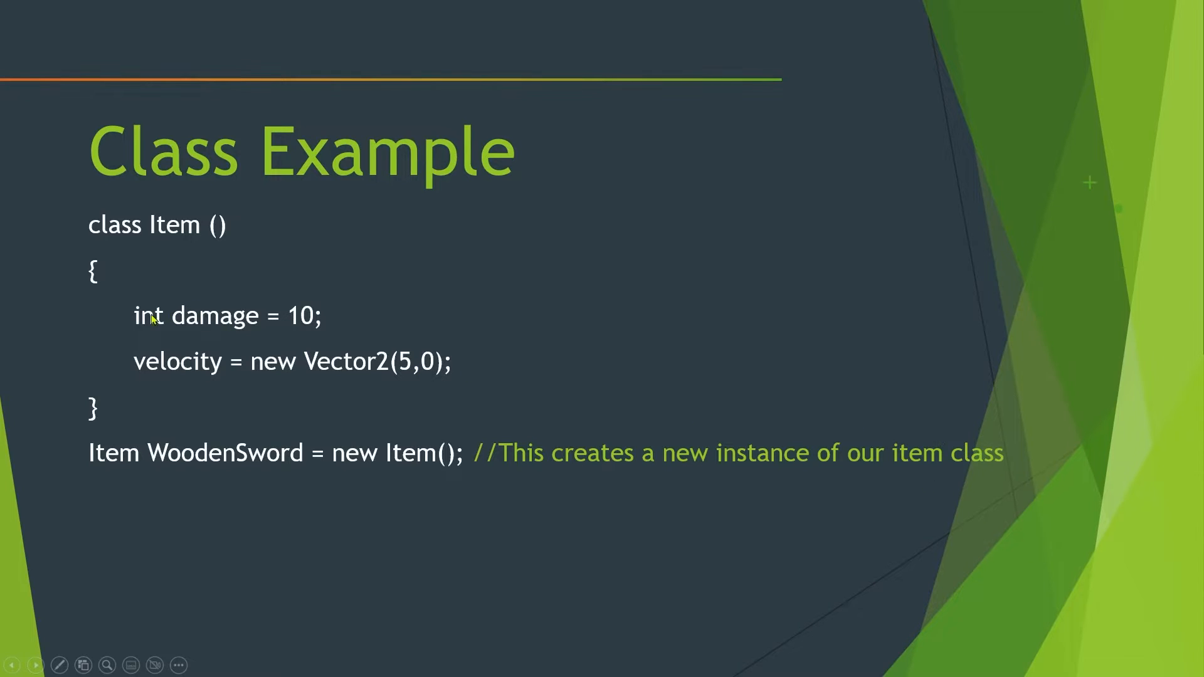
{"action": "mouse_move", "coordinate": [149, 389]}
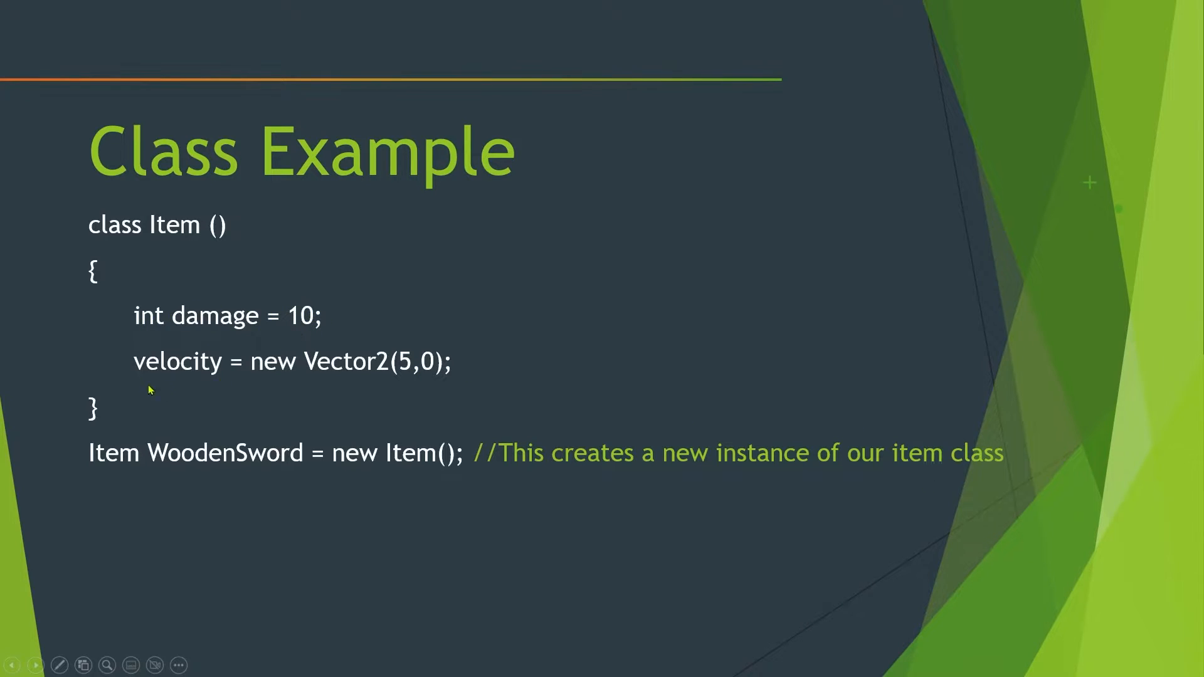
{"action": "mouse_move", "coordinate": [174, 317]}
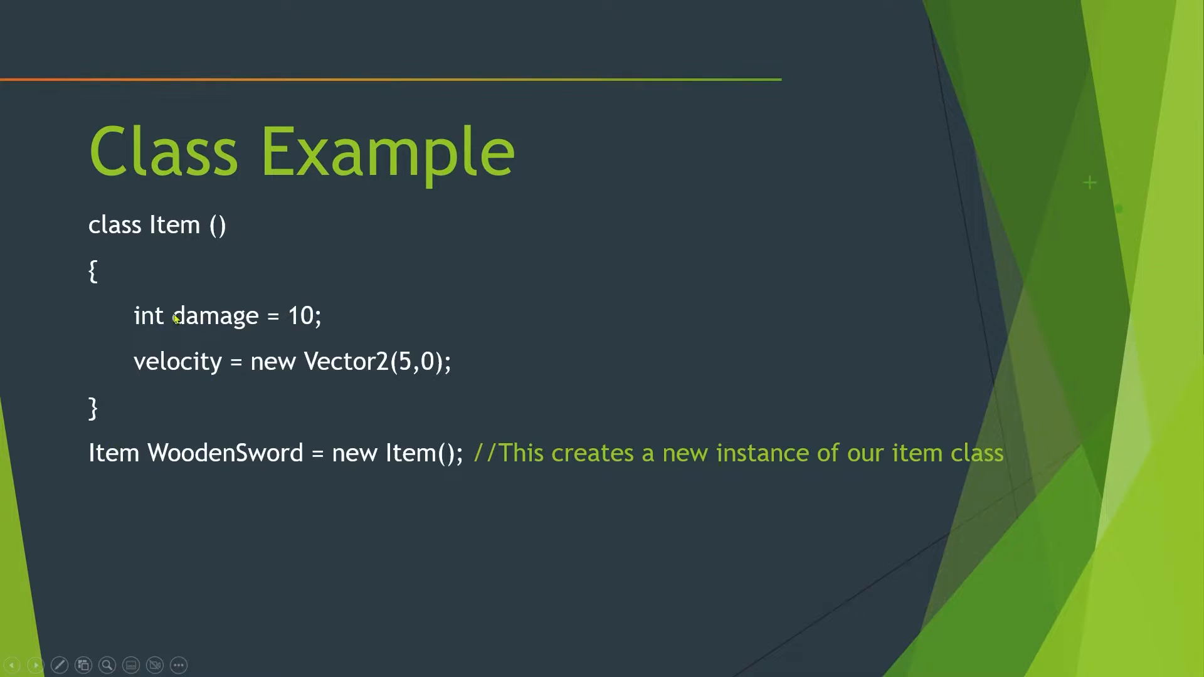
{"action": "mouse_move", "coordinate": [184, 277]}
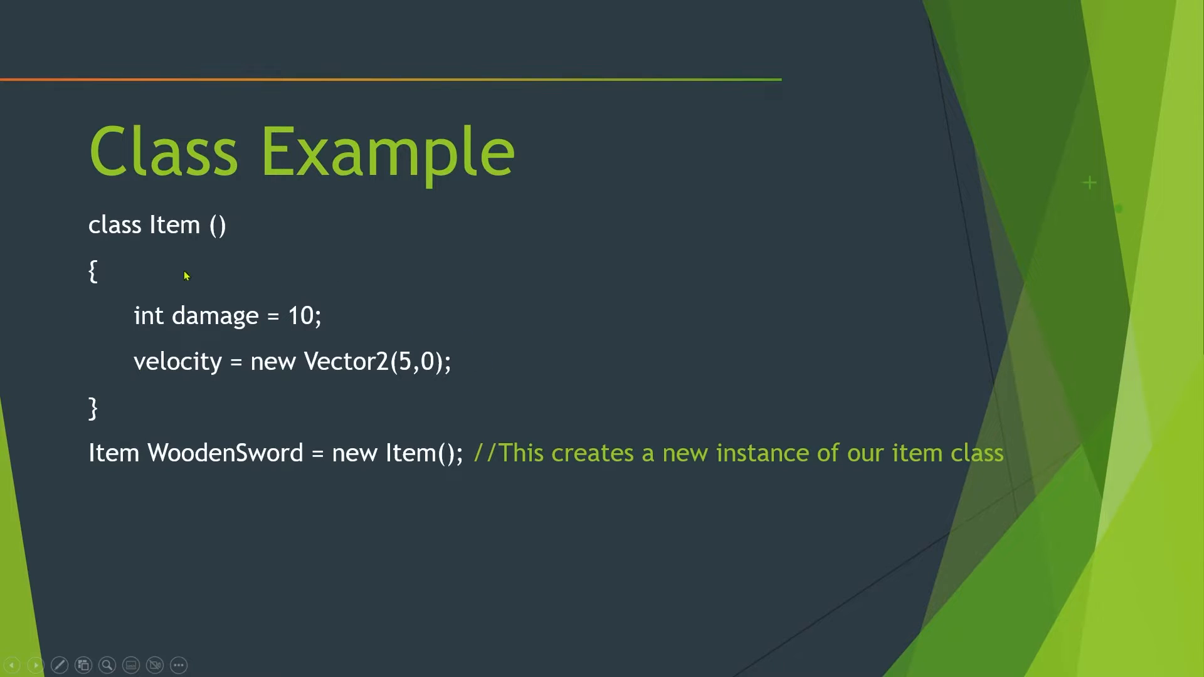
{"action": "mouse_move", "coordinate": [81, 466]}
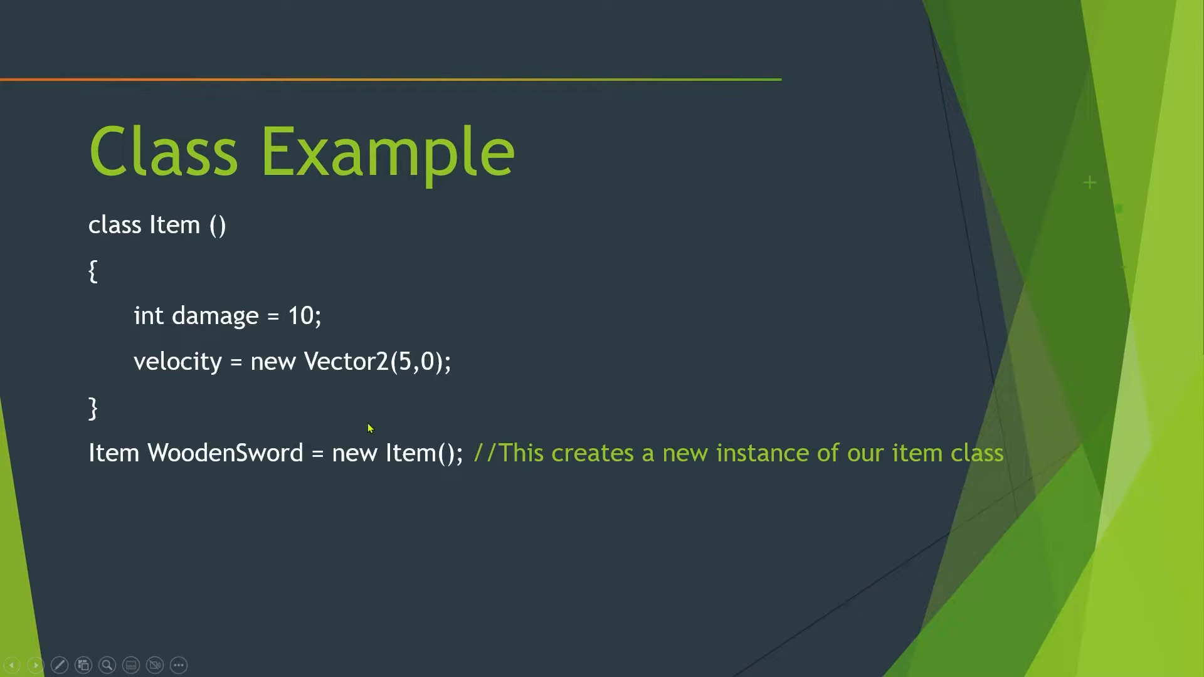
{"action": "mouse_move", "coordinate": [537, 449]}
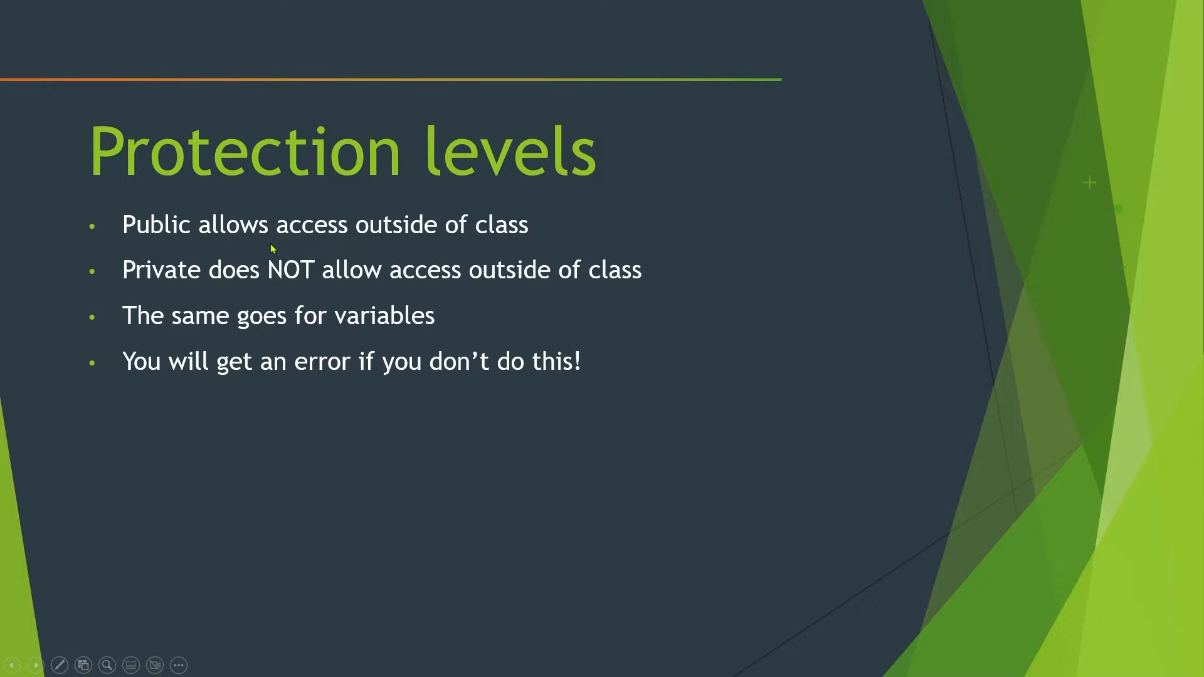
{"action": "mouse_move", "coordinate": [649, 533]}
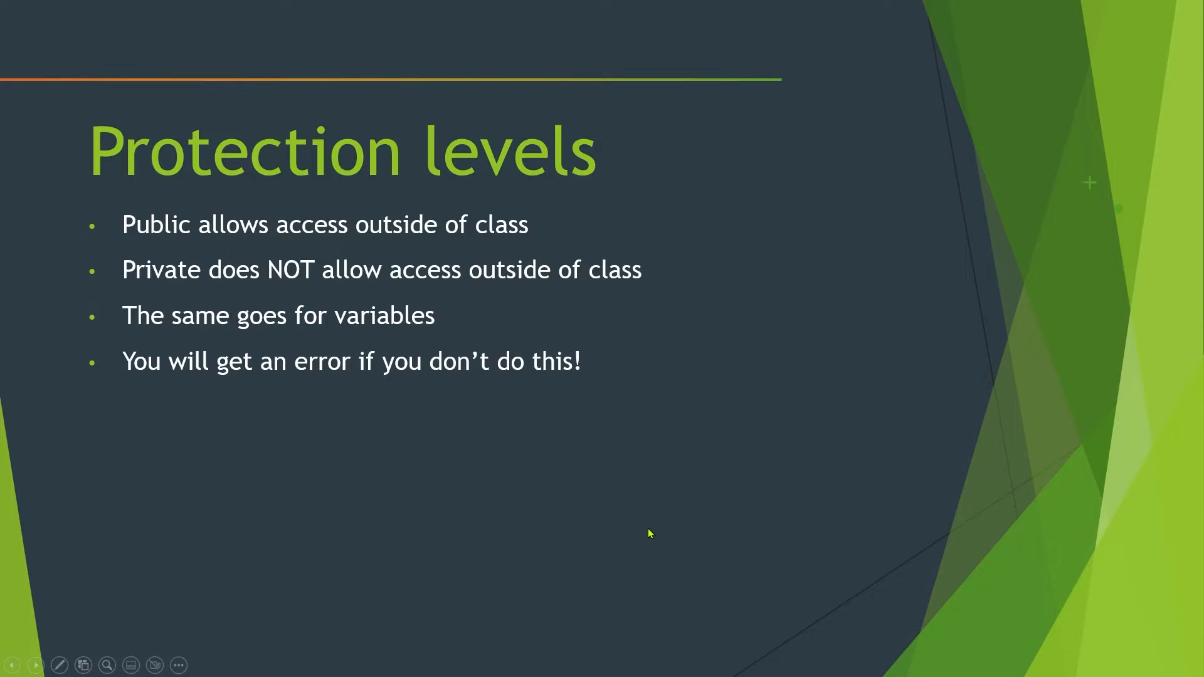
{"action": "mouse_move", "coordinate": [583, 380]}
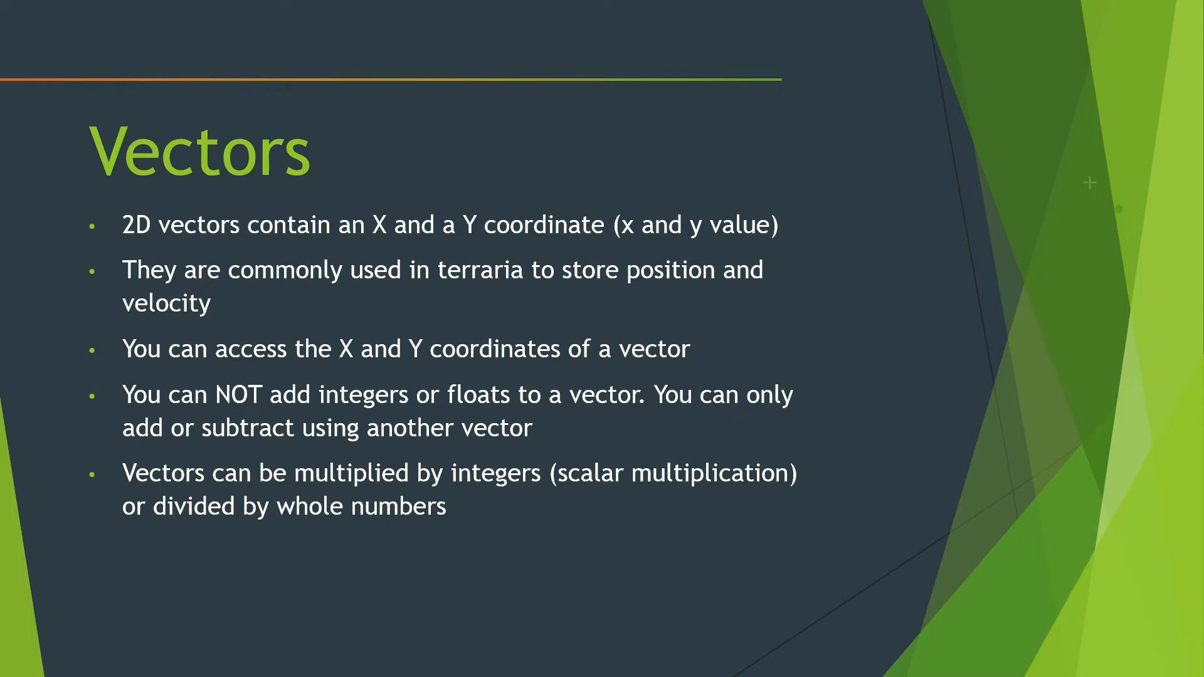
Advance to the Example Vector Use slide showing a position vector with 2 added to X
{"action": "key", "text": "Right"}
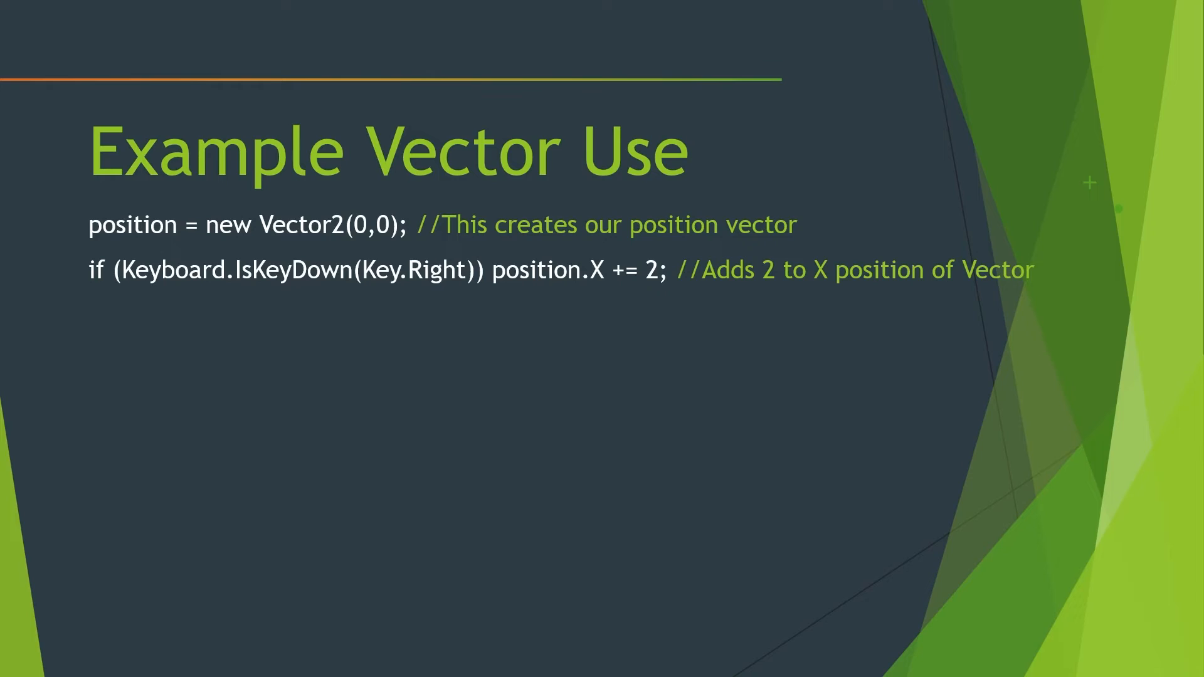
Advance to the story slide where Vector-ia calms down, thanks you and fades away
{"action": "key", "text": "right"}
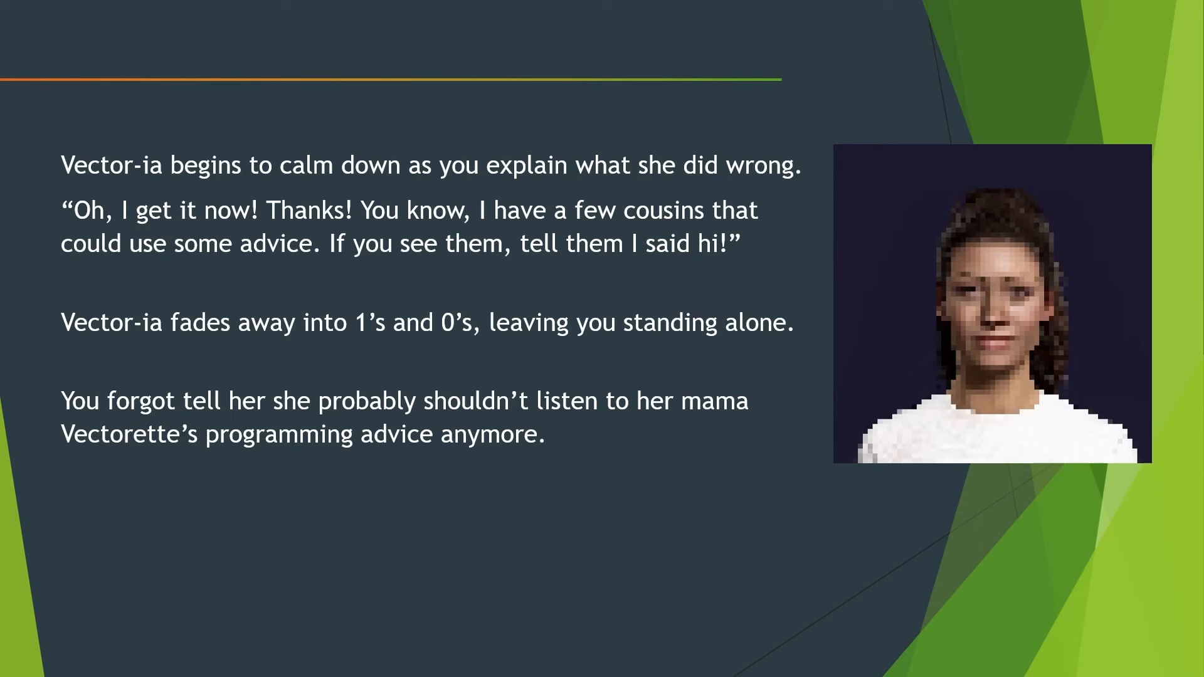
Move past the Links, Discord, & More slide to the Lovely Patrons slide
{"action": "key", "text": "right"}
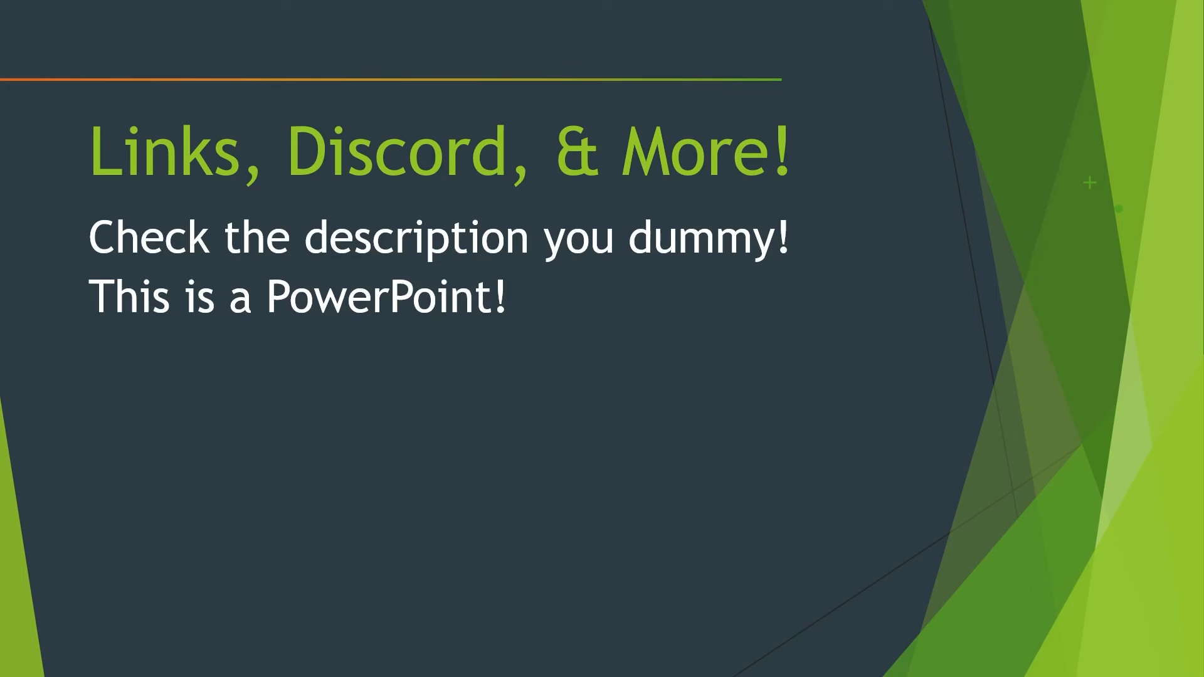
{"action": "key", "text": "right"}
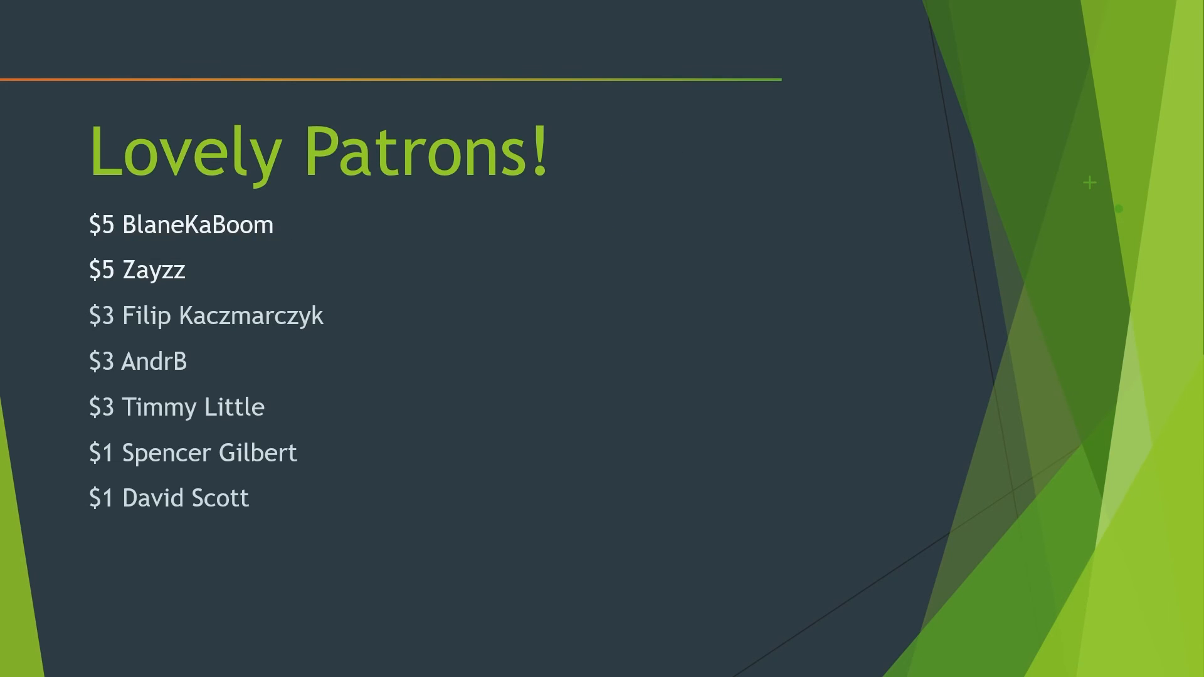